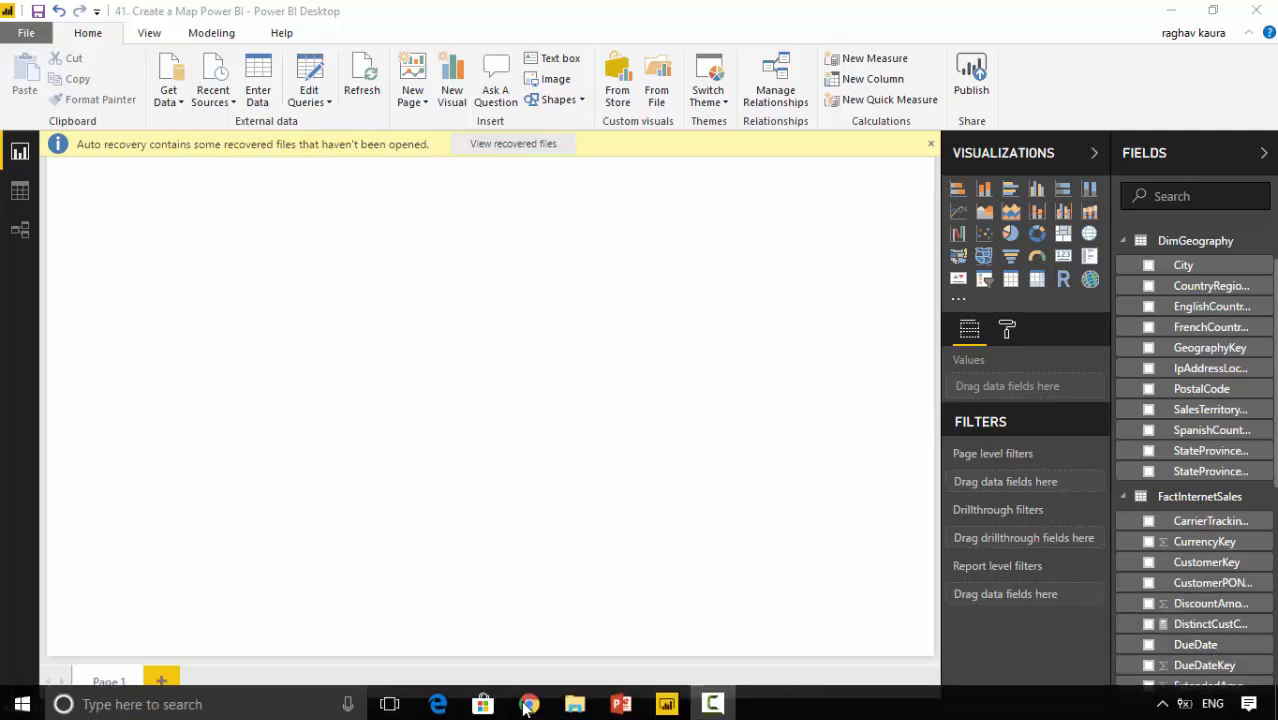
Show the GitHub PowerBI repo file list in Chrome, scrolled to '41. Create a Map Power BI.pbix'
{"action": "left_click", "coordinate": [528, 700]}
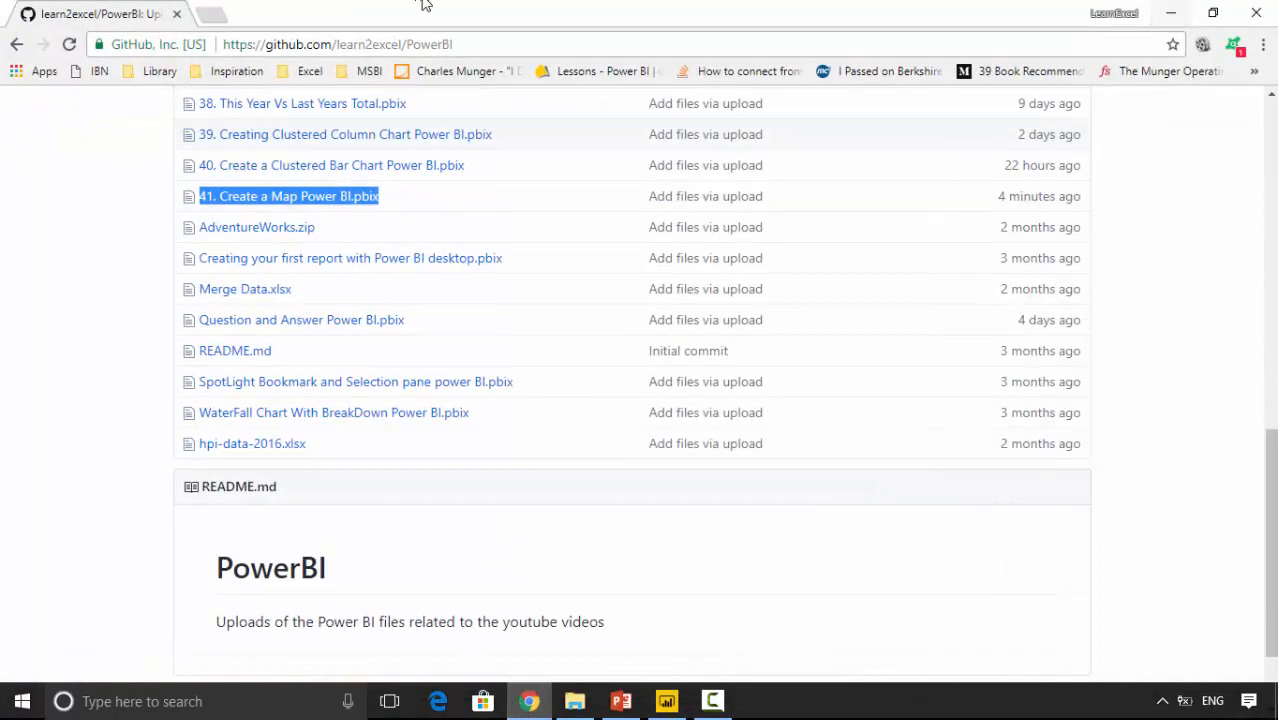
{"action": "left_click", "coordinate": [338, 44]}
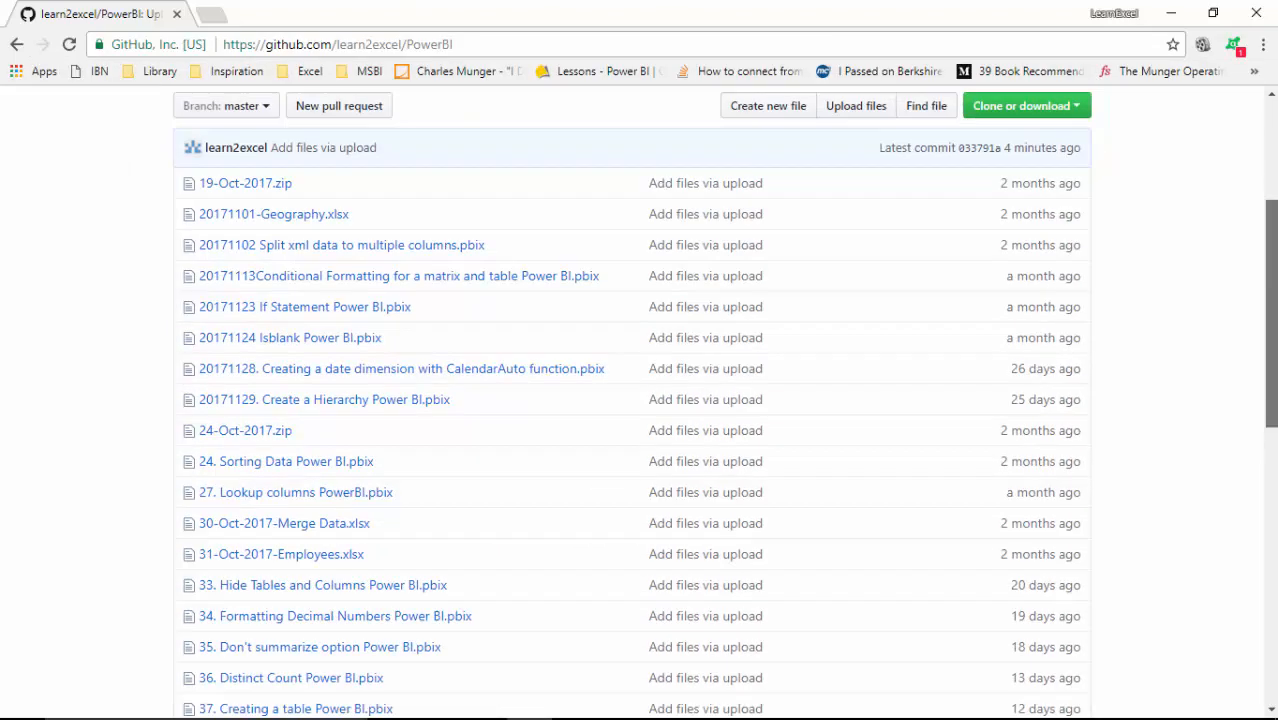
{"action": "scroll", "scroll_direction": "down", "scroll_amount": 3}
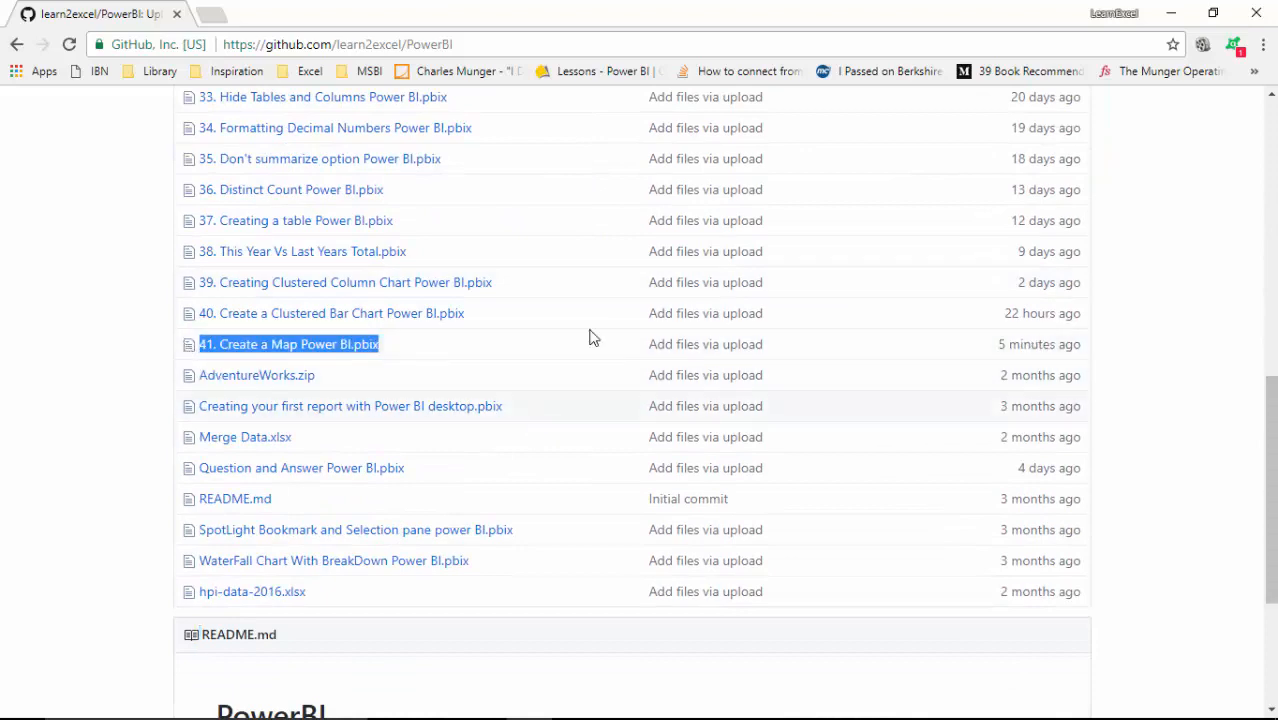
Add an empty Map visual from Visualizations and locate FactInternetSales SalesAmount for its Size well
{"action": "left_click", "coordinate": [288, 344]}
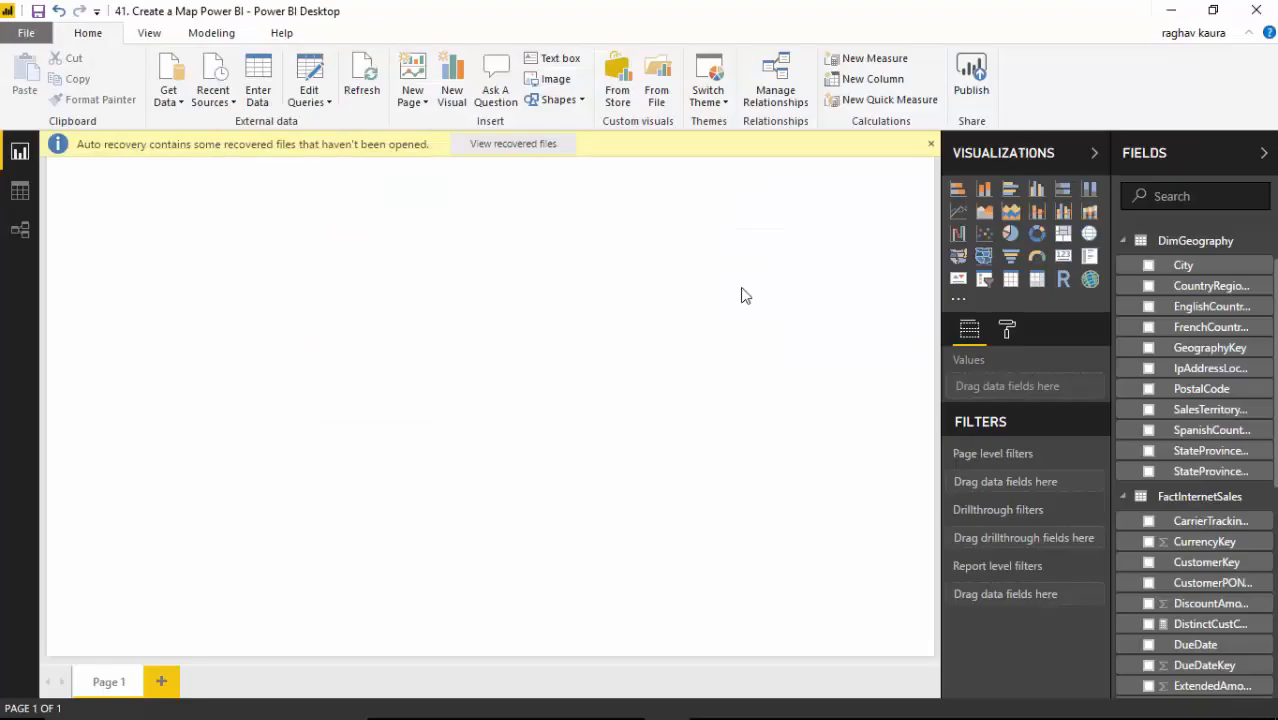
{"action": "mouse_move", "coordinate": [800, 328]}
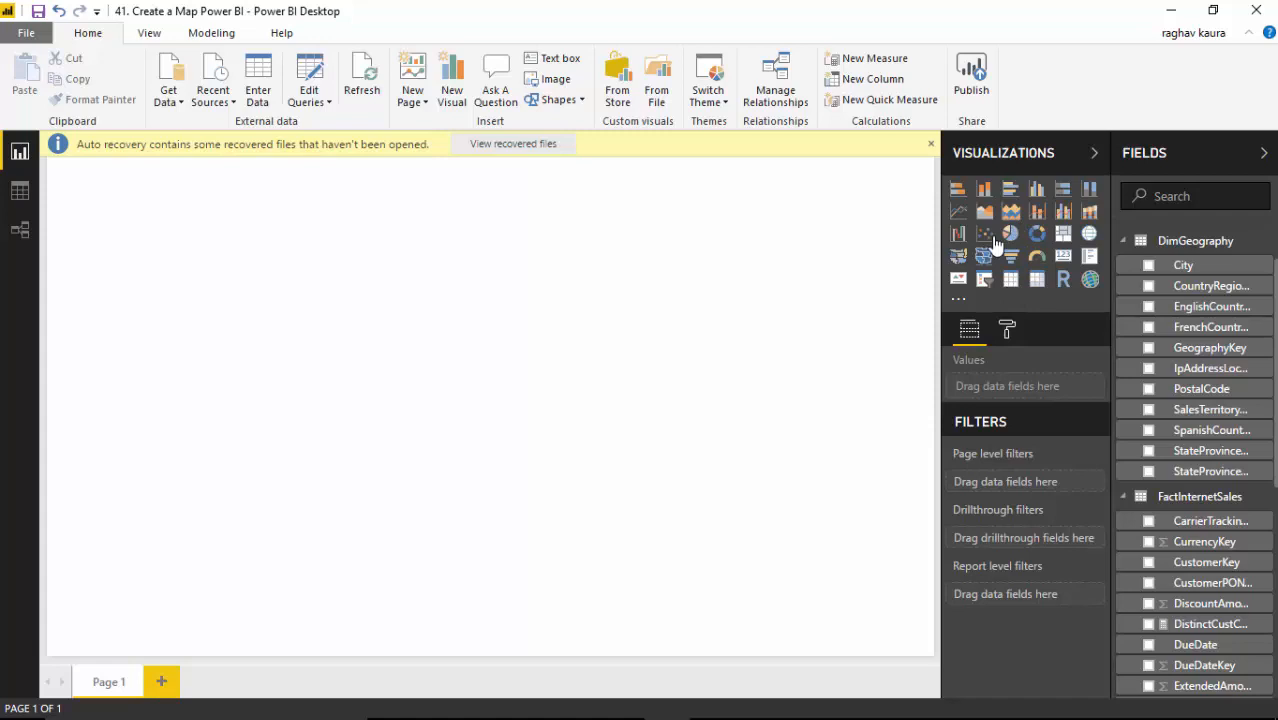
{"action": "mouse_move", "coordinate": [1090, 232]}
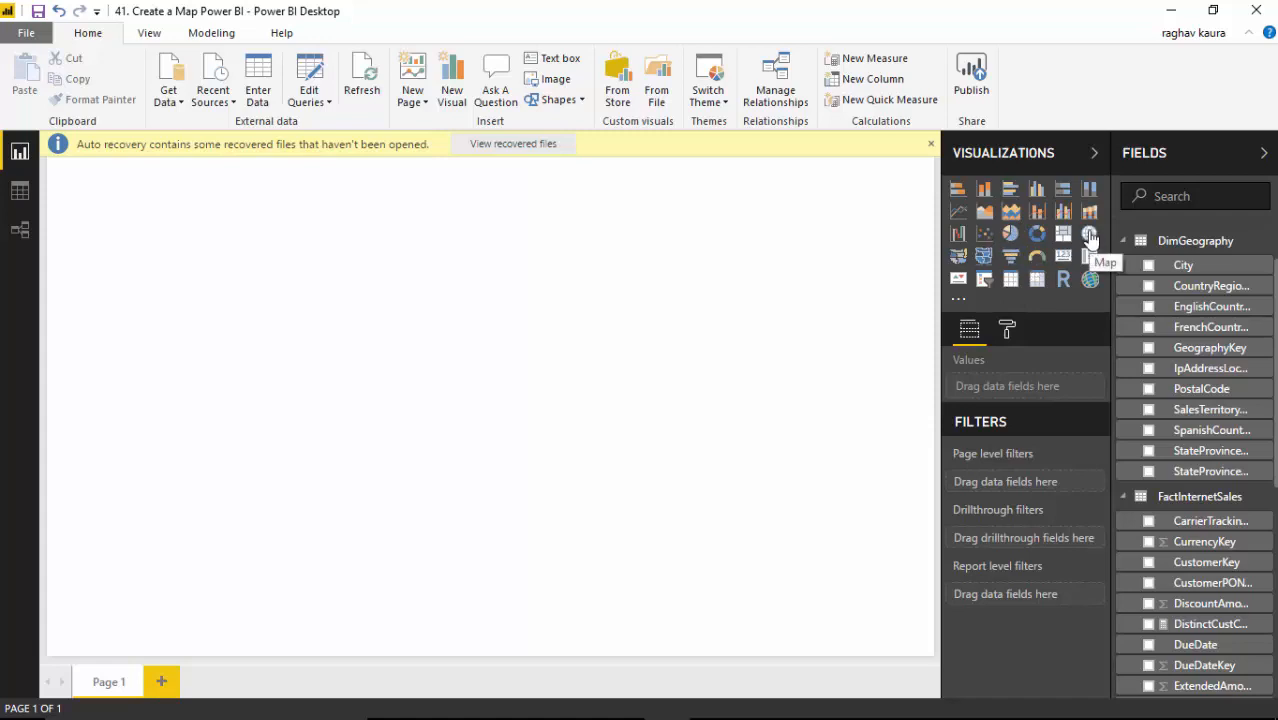
{"action": "left_click", "coordinate": [1090, 232]}
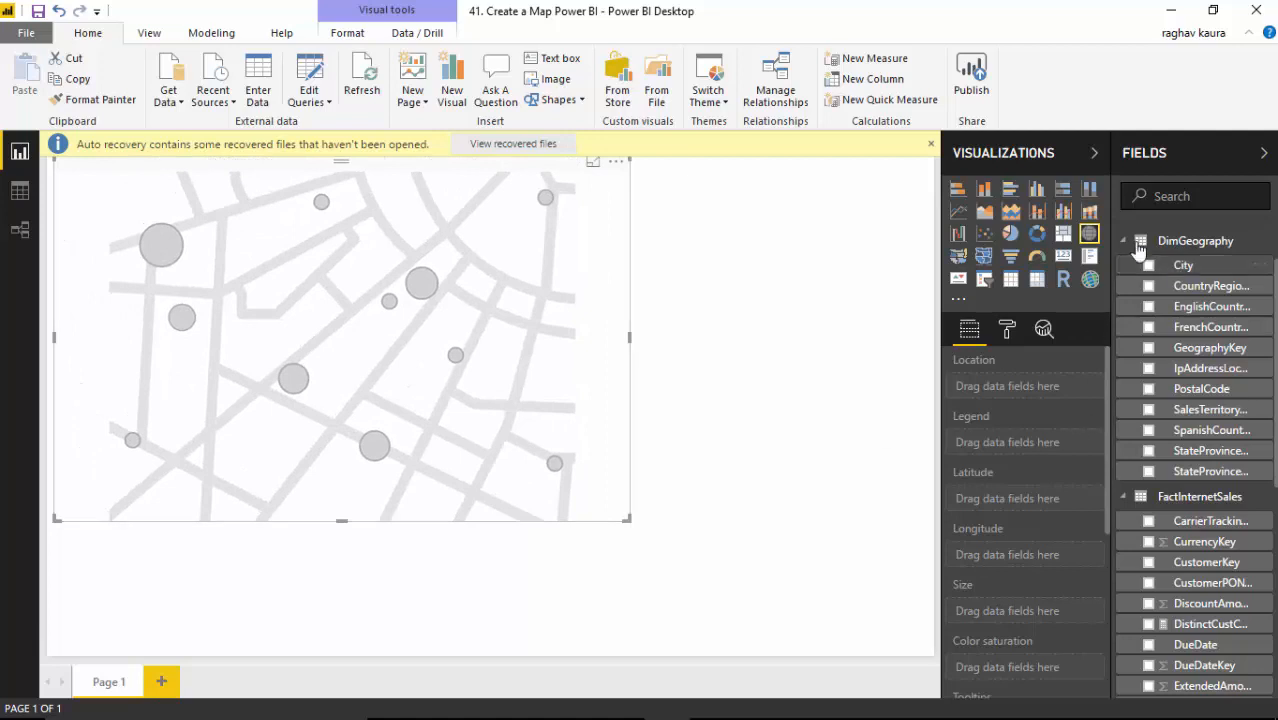
{"action": "left_click", "coordinate": [1124, 240]}
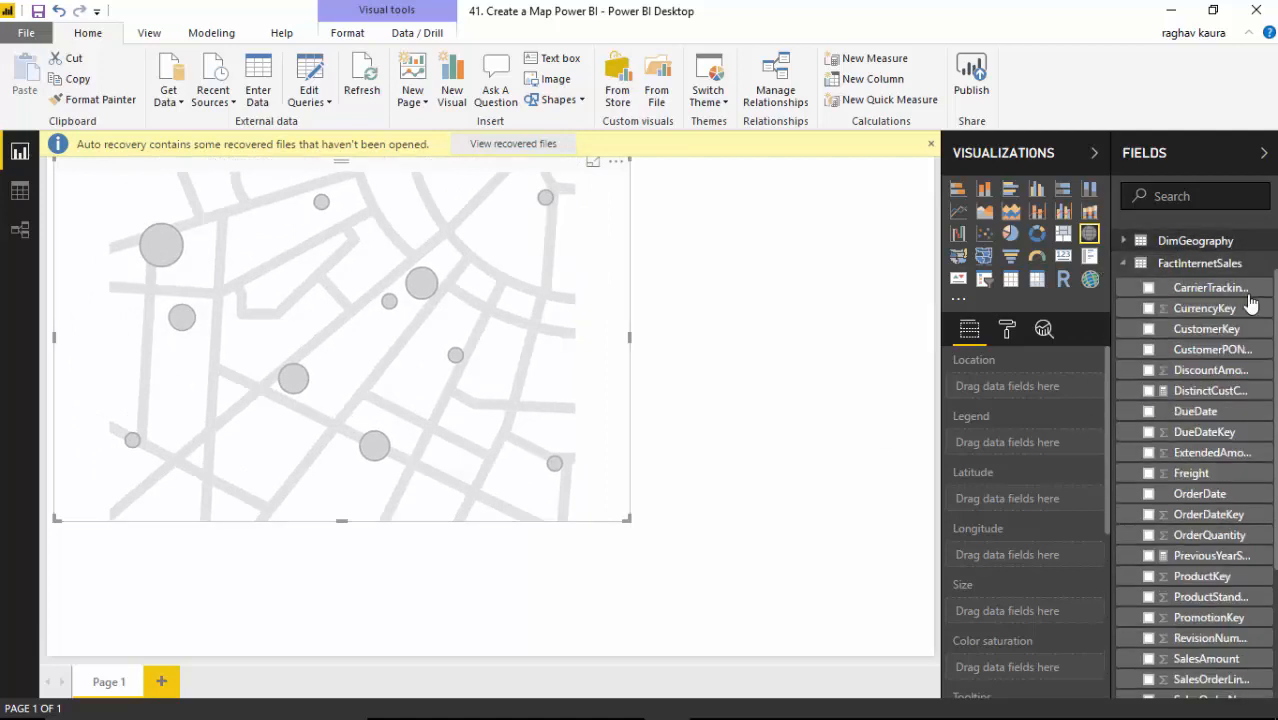
{"action": "scroll", "scroll_direction": "down", "scroll_amount": 3}
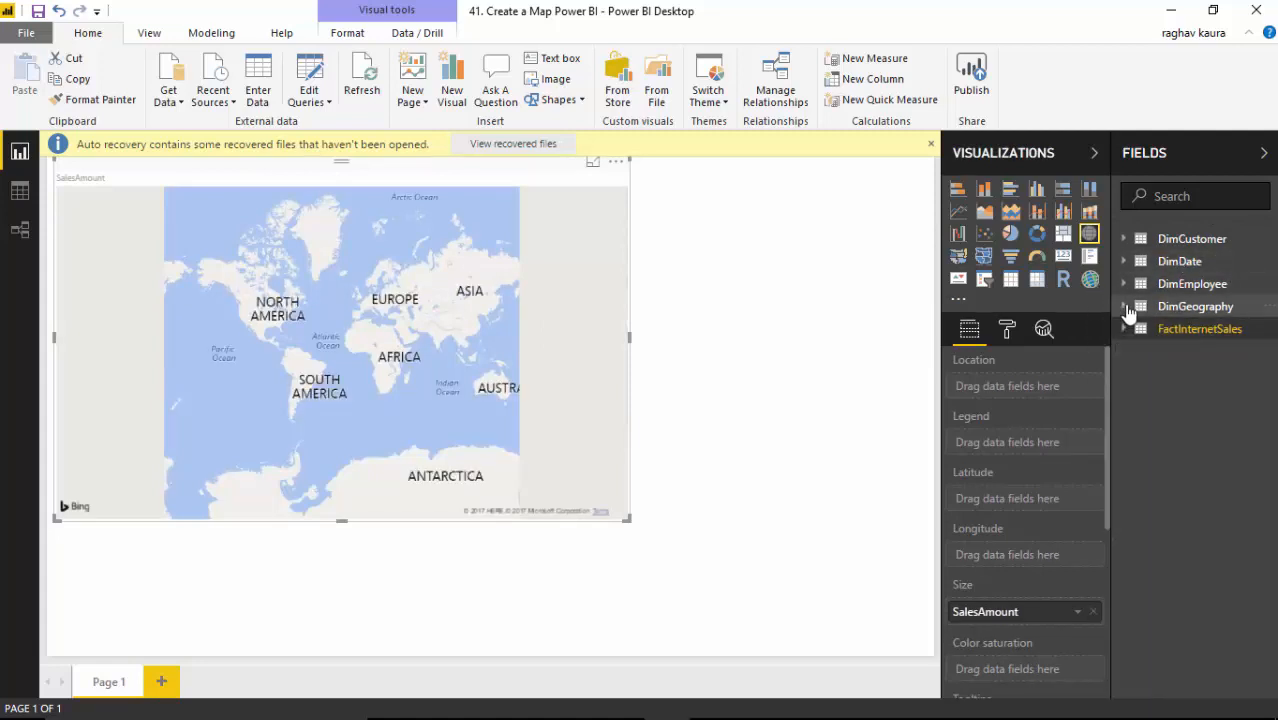
Set EnglishCountryRegionName from DimGeography as Location and enlarge the map across the page
{"action": "left_click", "coordinate": [1124, 306]}
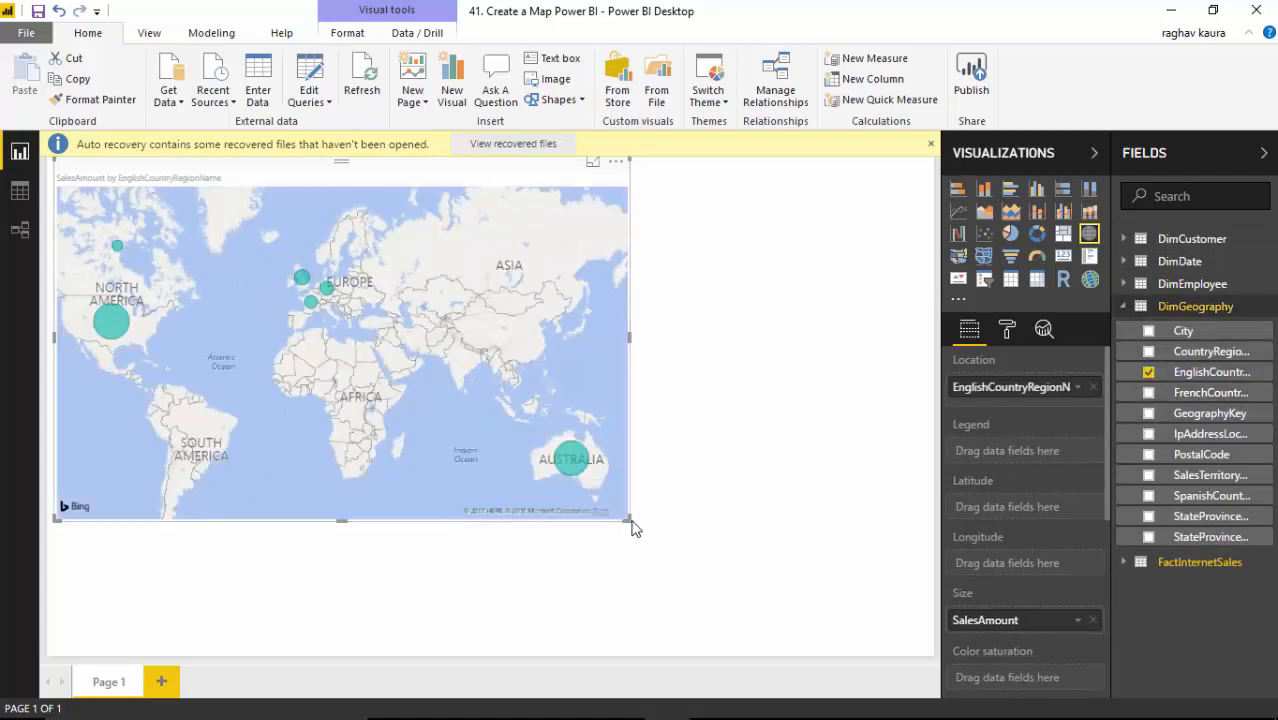
{"action": "left_click_drag", "start_coordinate": [630, 524], "coordinate": [830, 620]}
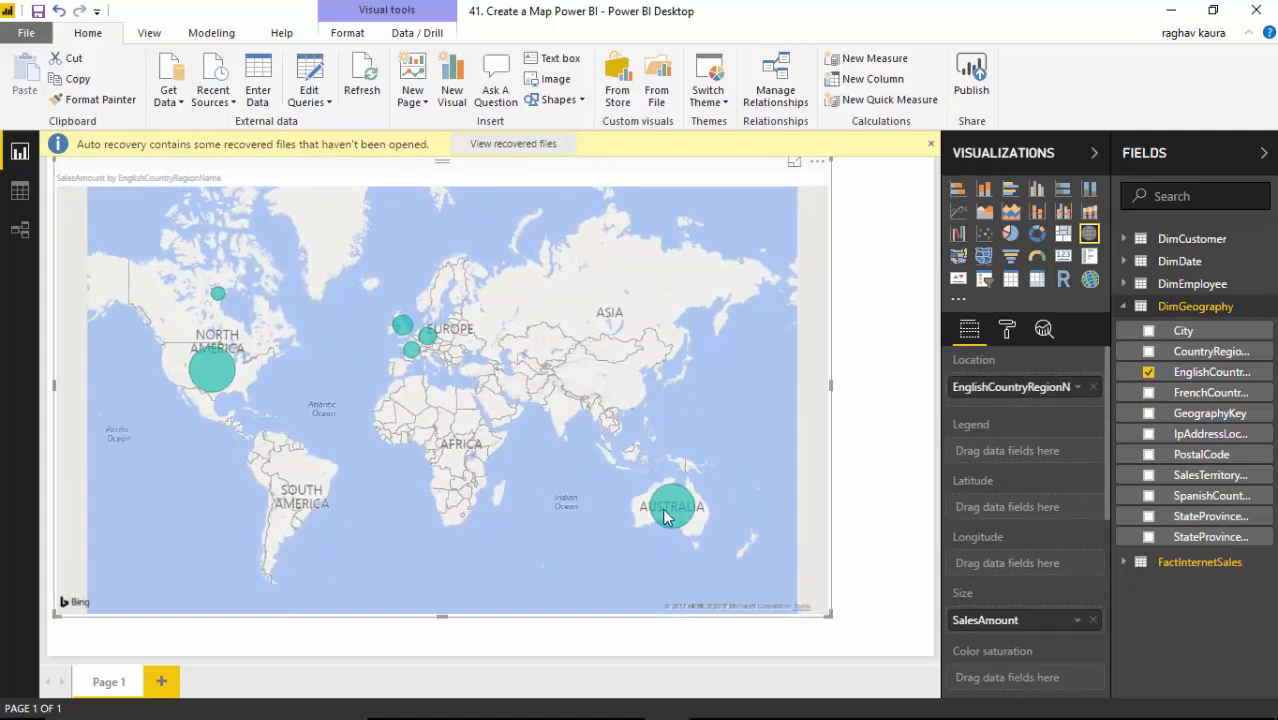
{"action": "mouse_move", "coordinate": [670, 508]}
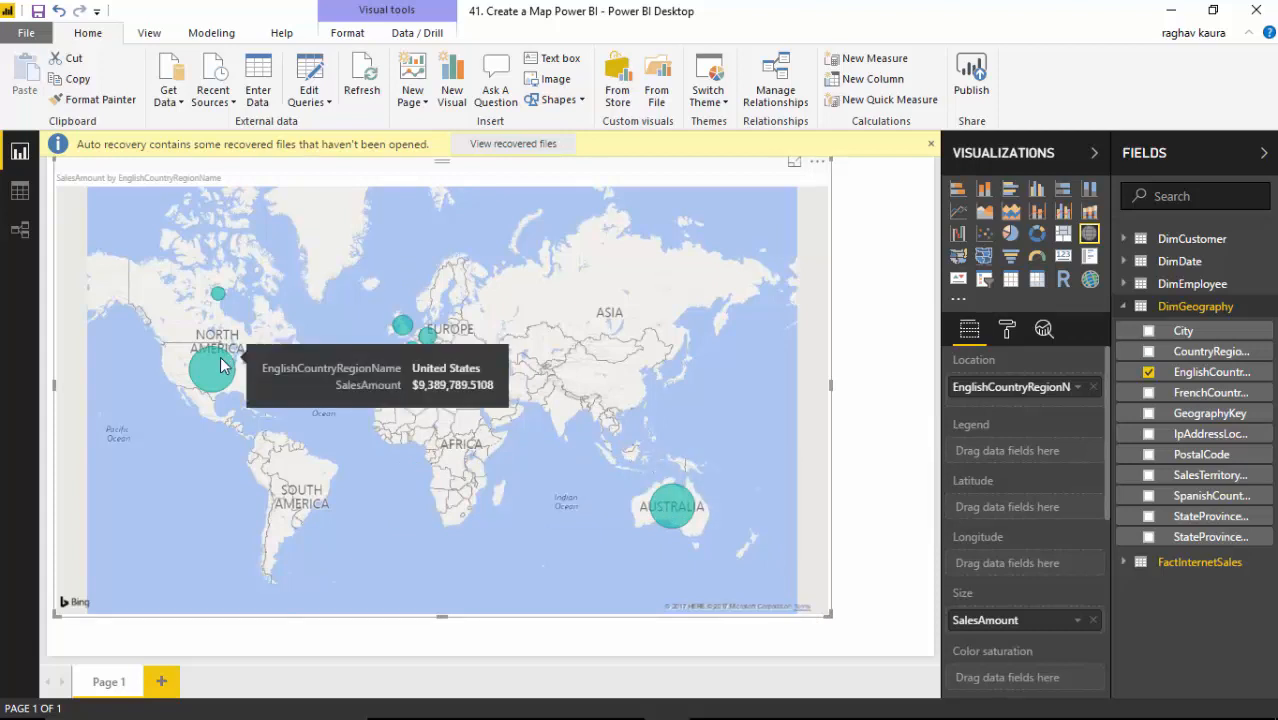
{"action": "mouse_move", "coordinate": [548, 414]}
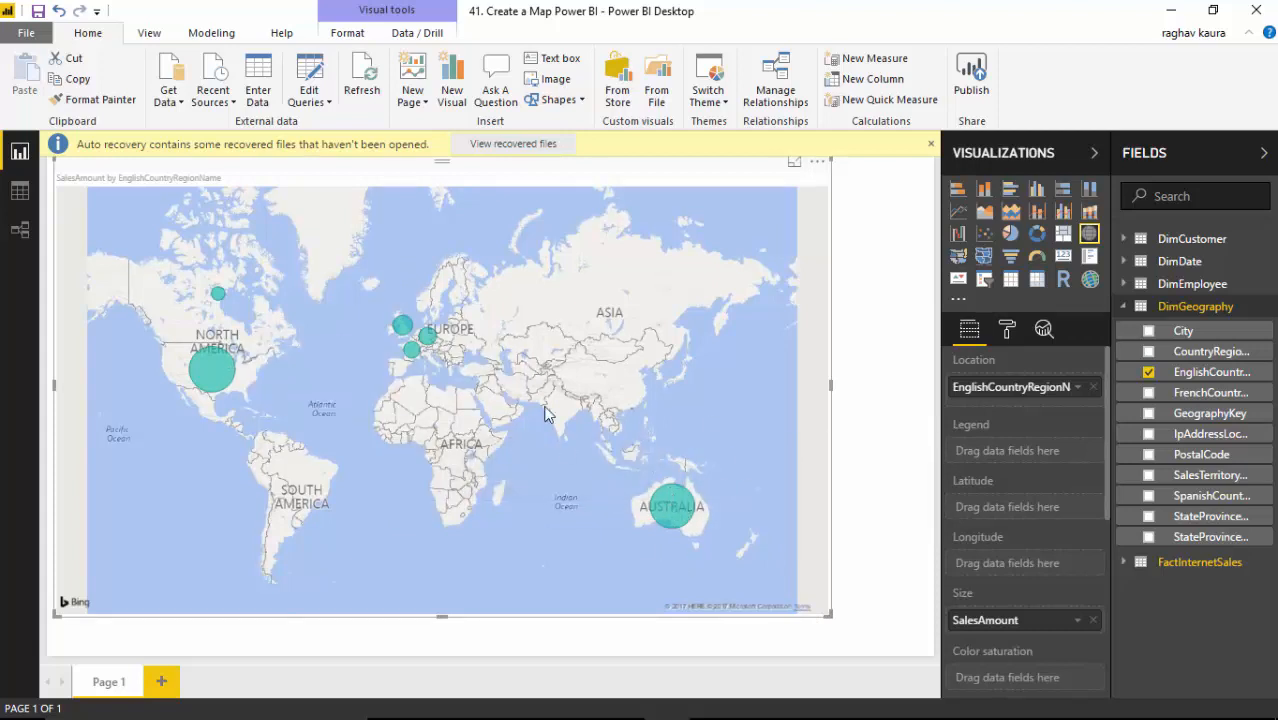
{"action": "mouse_move", "coordinate": [714, 360]}
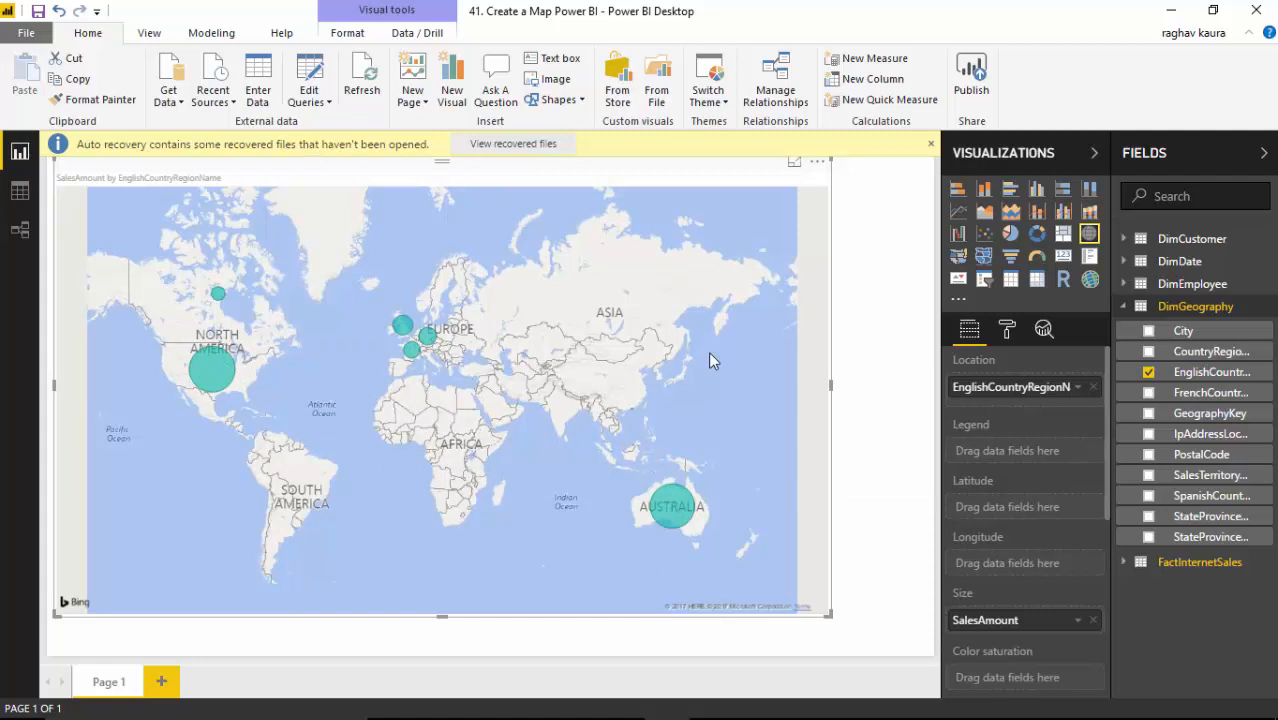
{"action": "mouse_move", "coordinate": [212, 364]}
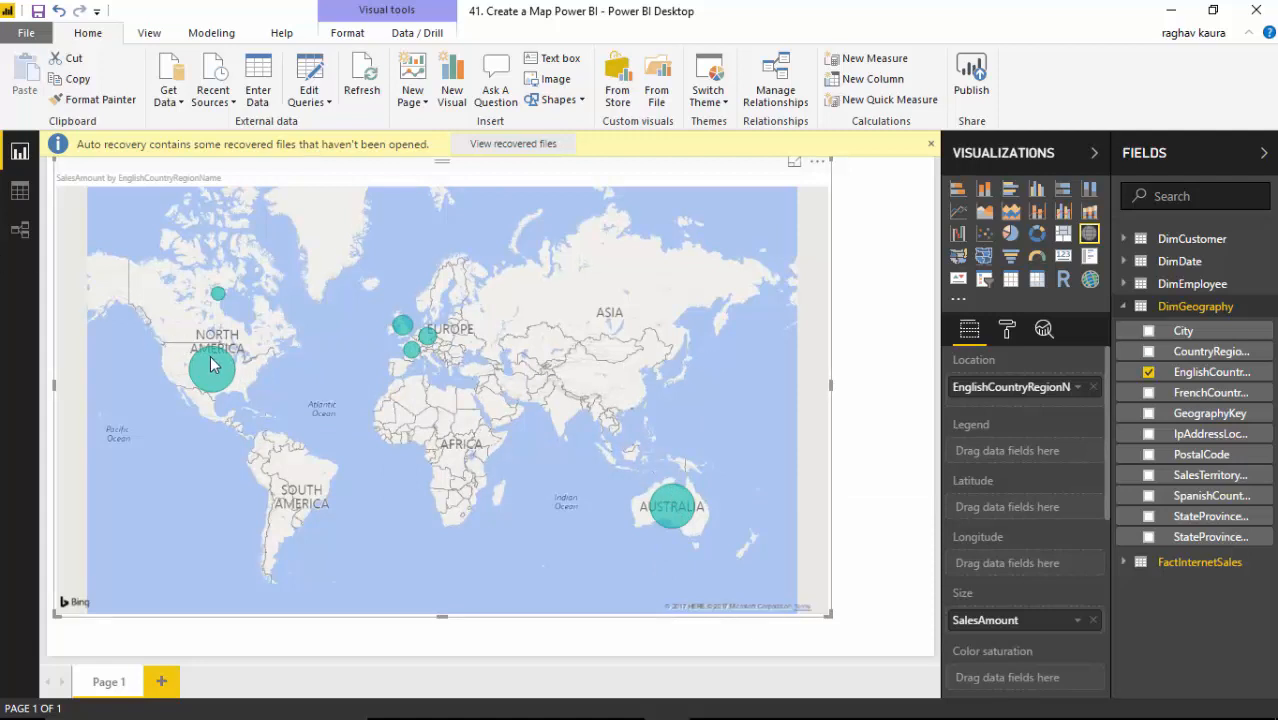
{"action": "mouse_move", "coordinate": [212, 376]}
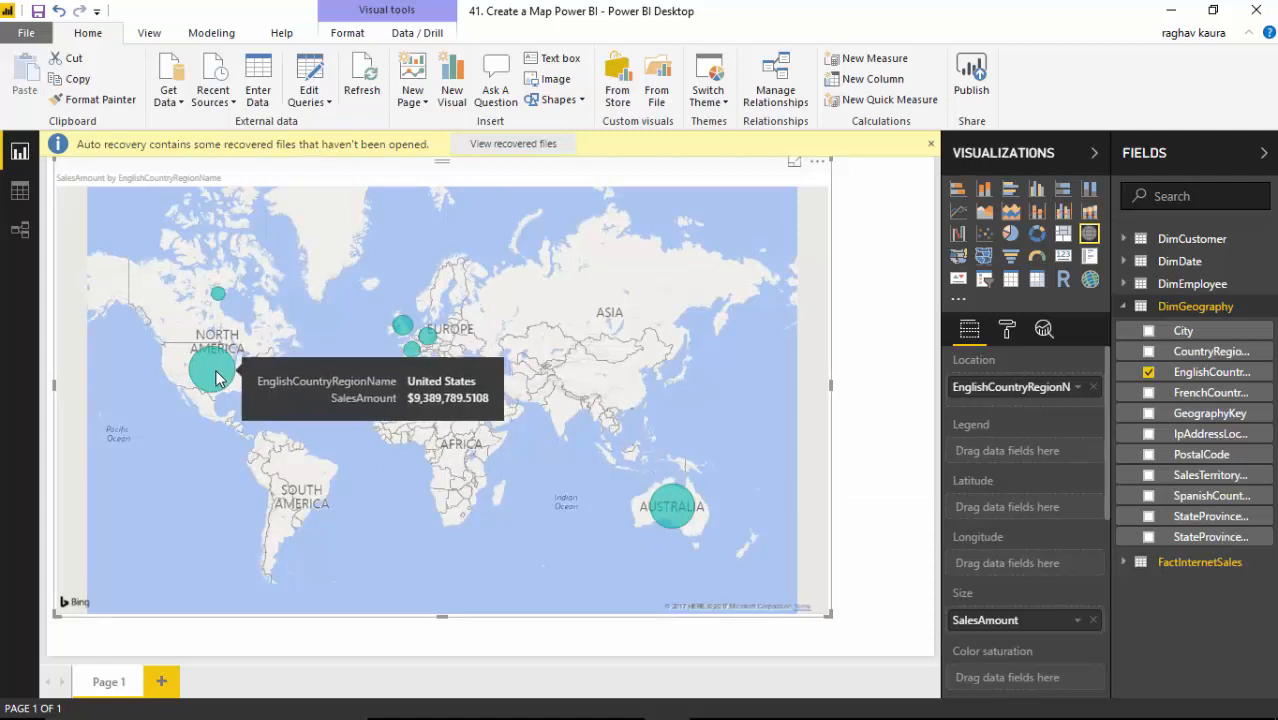
{"action": "mouse_move", "coordinate": [564, 464]}
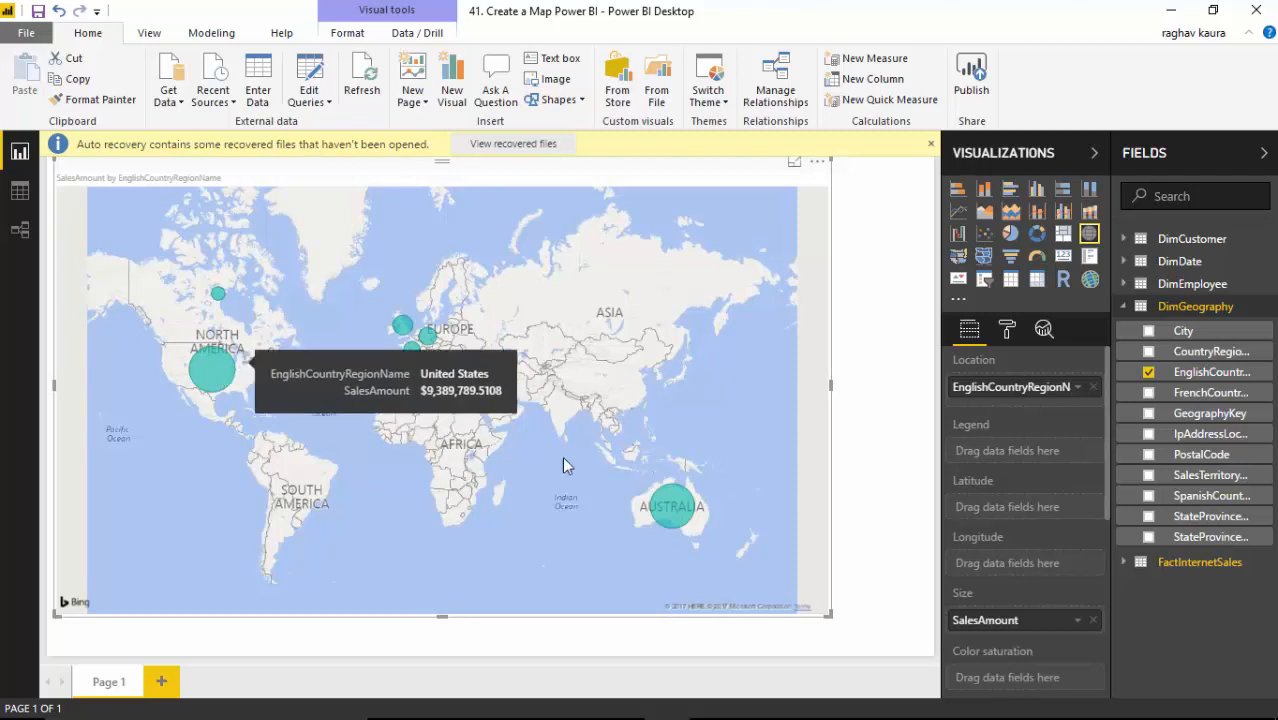
{"action": "mouse_move", "coordinate": [772, 432]}
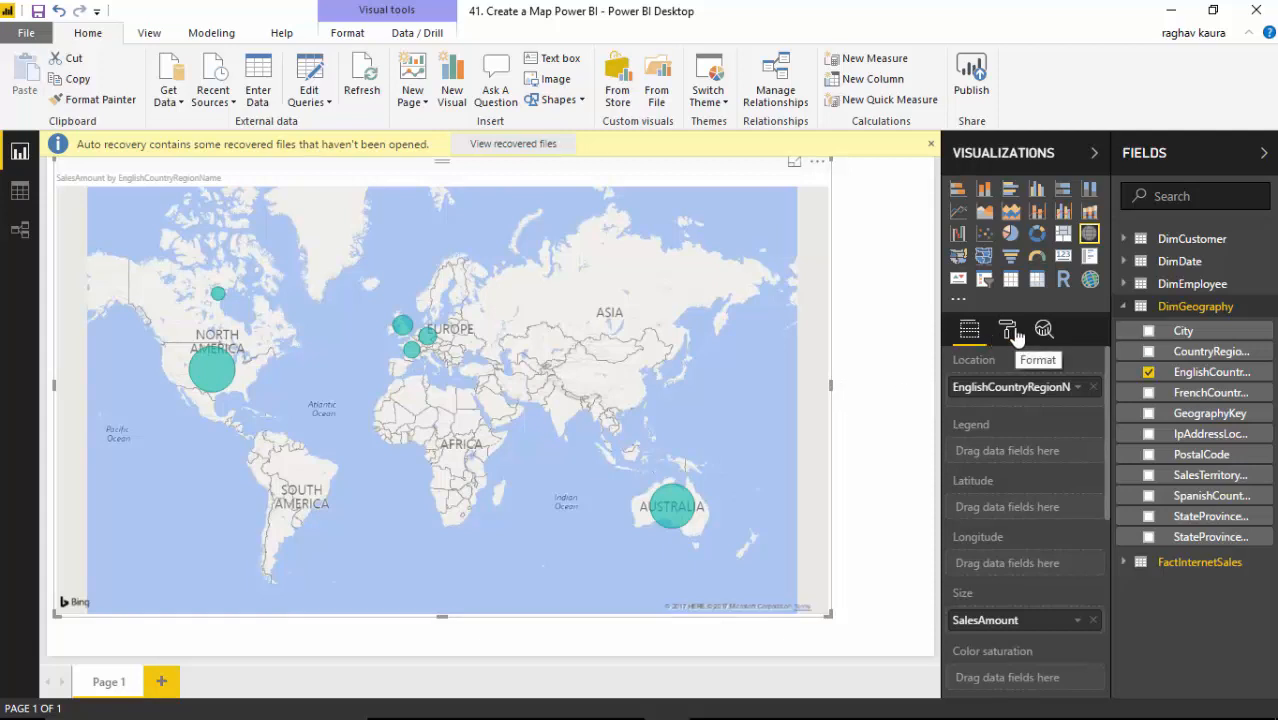
In Format > Map styles, try the Aerial theme, then switch the map to Dark
{"action": "left_click", "coordinate": [1008, 330]}
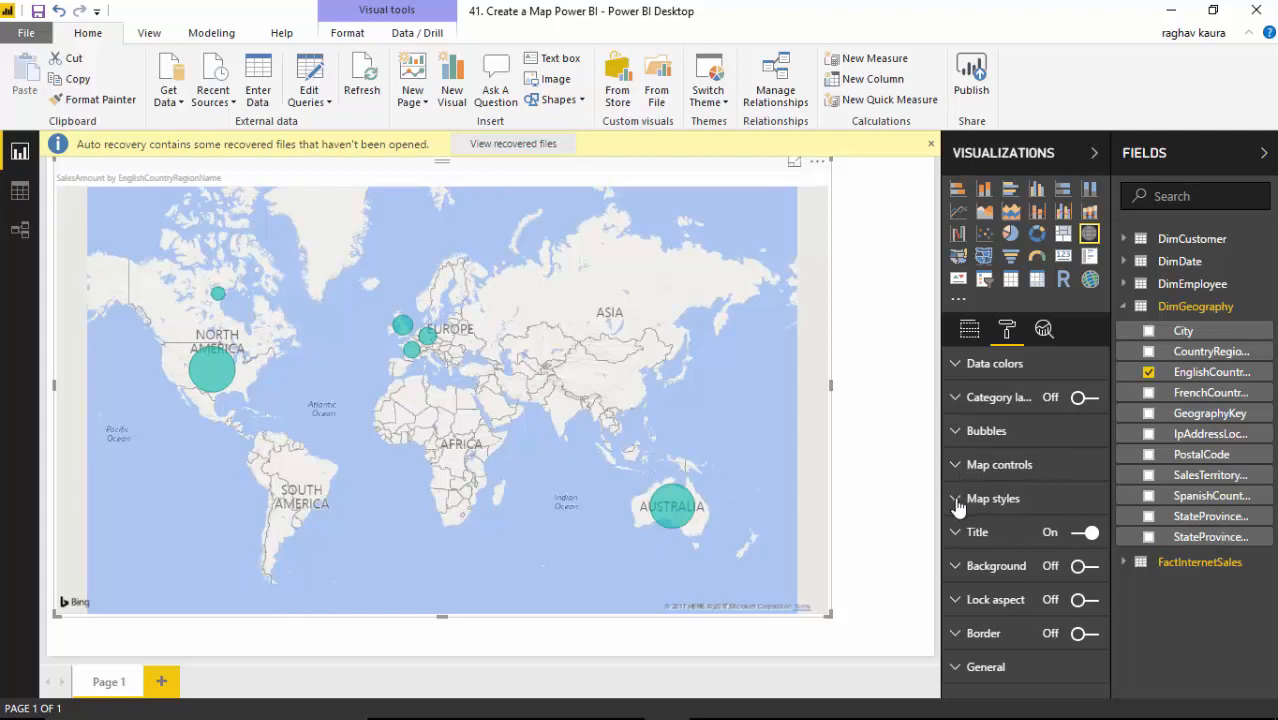
{"action": "left_click", "coordinate": [992, 498]}
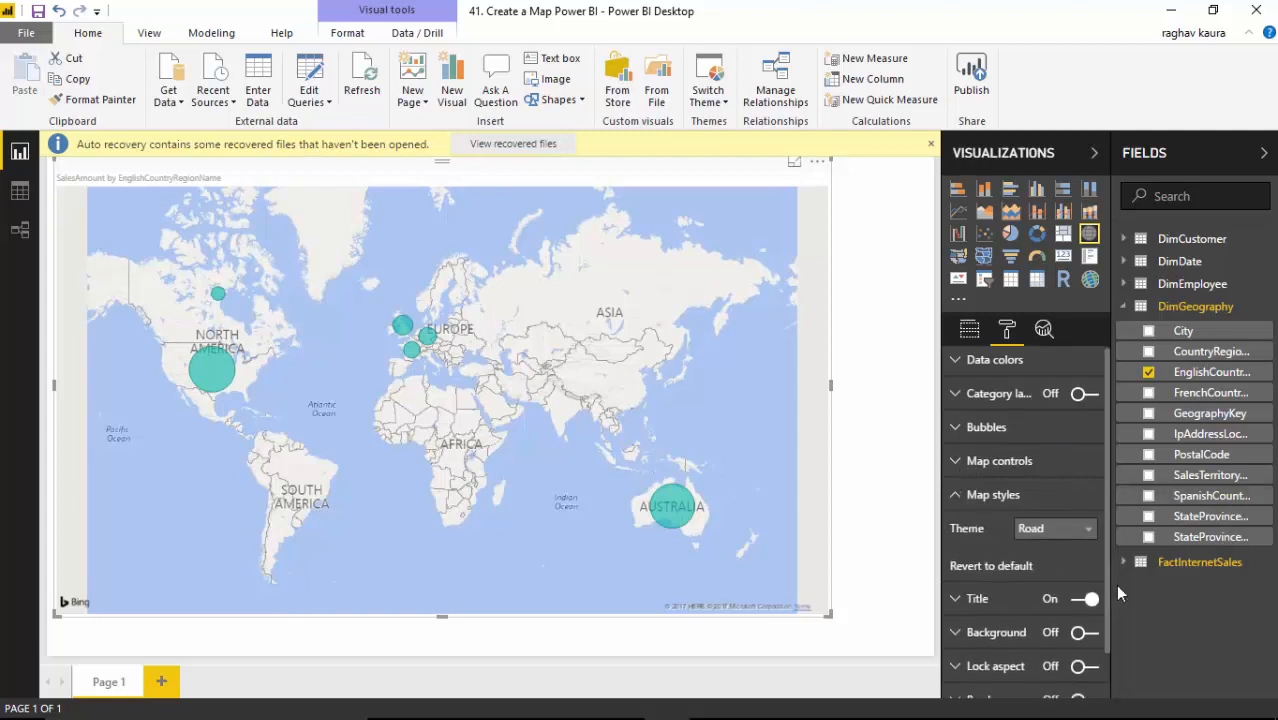
{"action": "left_click", "coordinate": [1050, 476]}
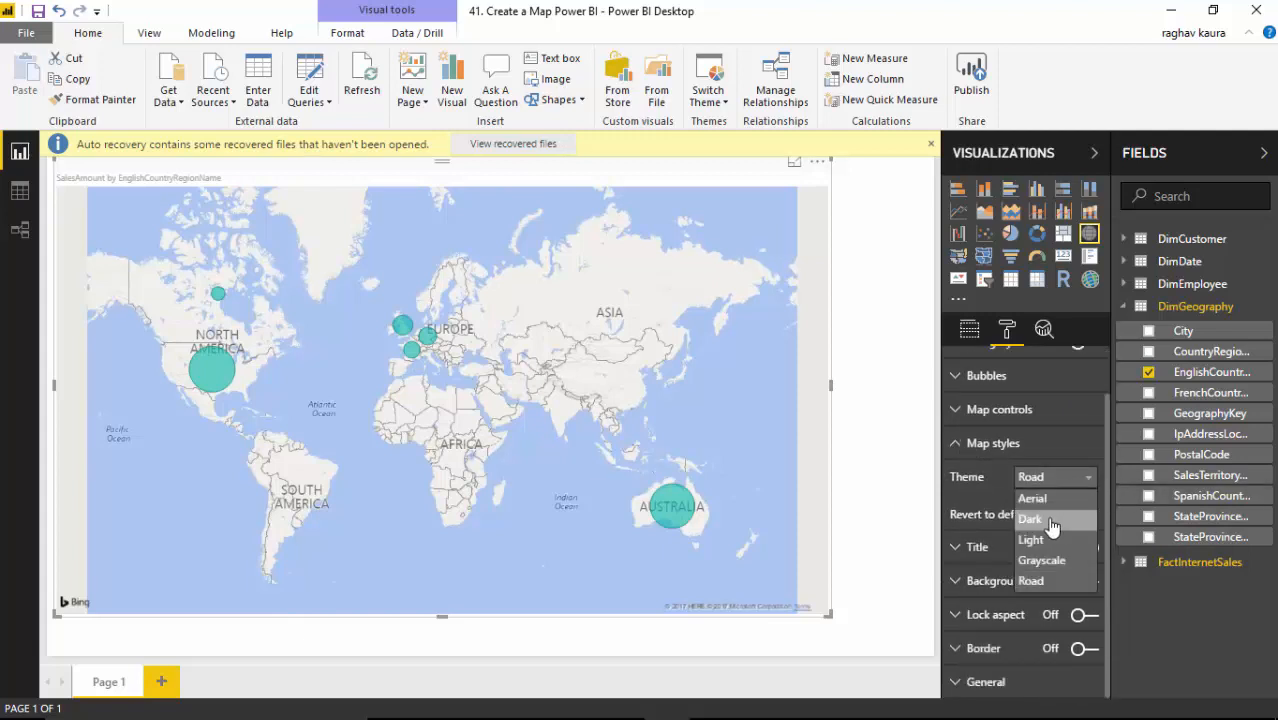
{"action": "left_click", "coordinate": [1032, 496]}
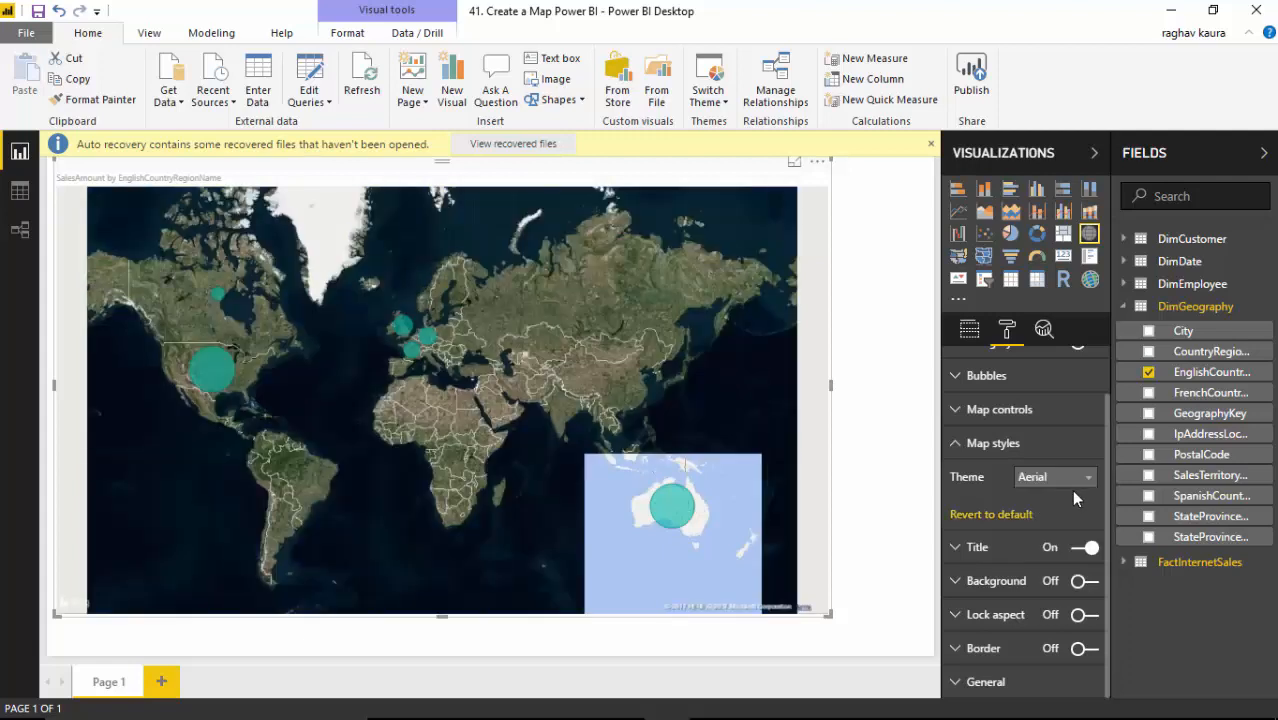
{"action": "left_click", "coordinate": [1054, 476]}
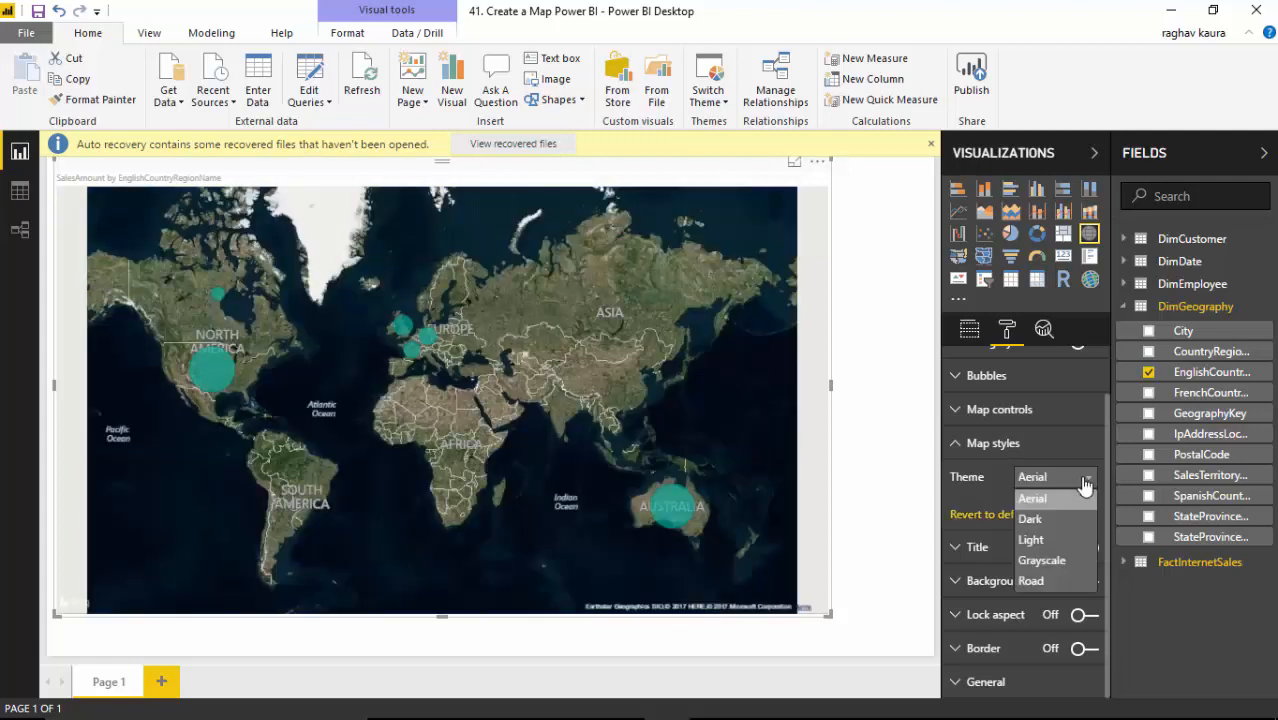
{"action": "left_click", "coordinate": [1030, 518]}
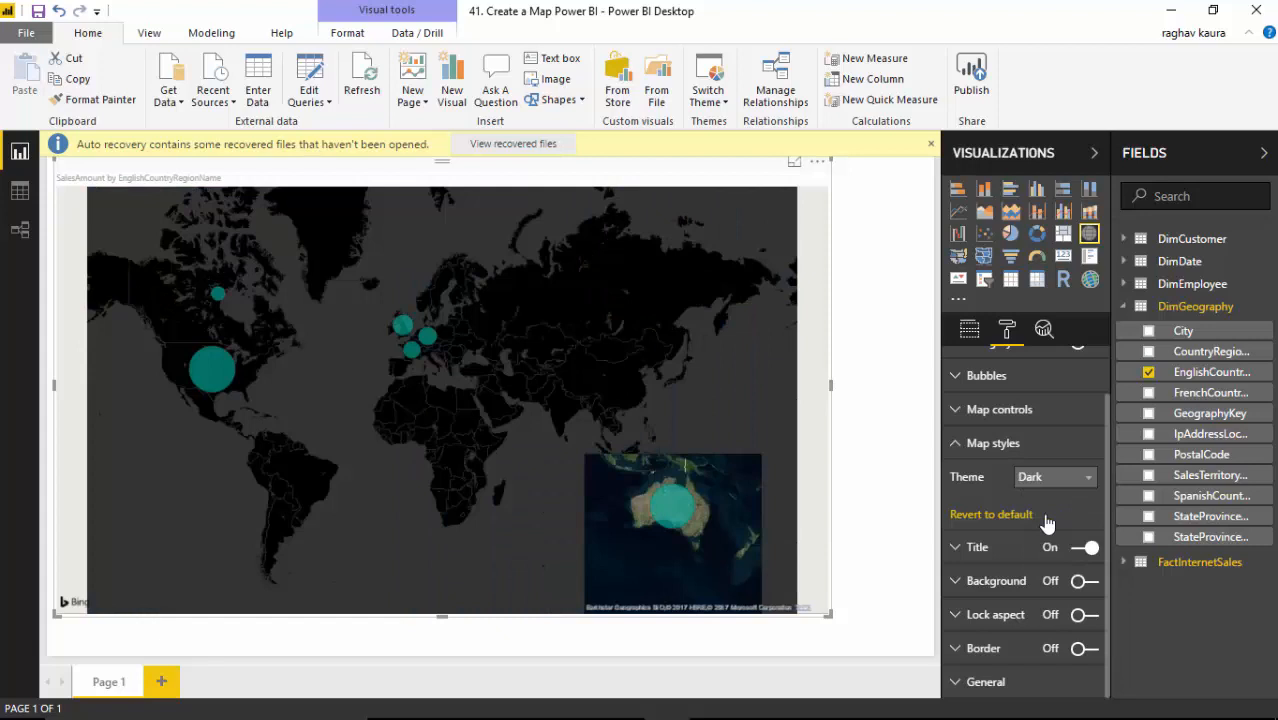
Try the Light and Grayscale themes, then set the map back to the Dark theme
{"action": "left_click", "coordinate": [1088, 476]}
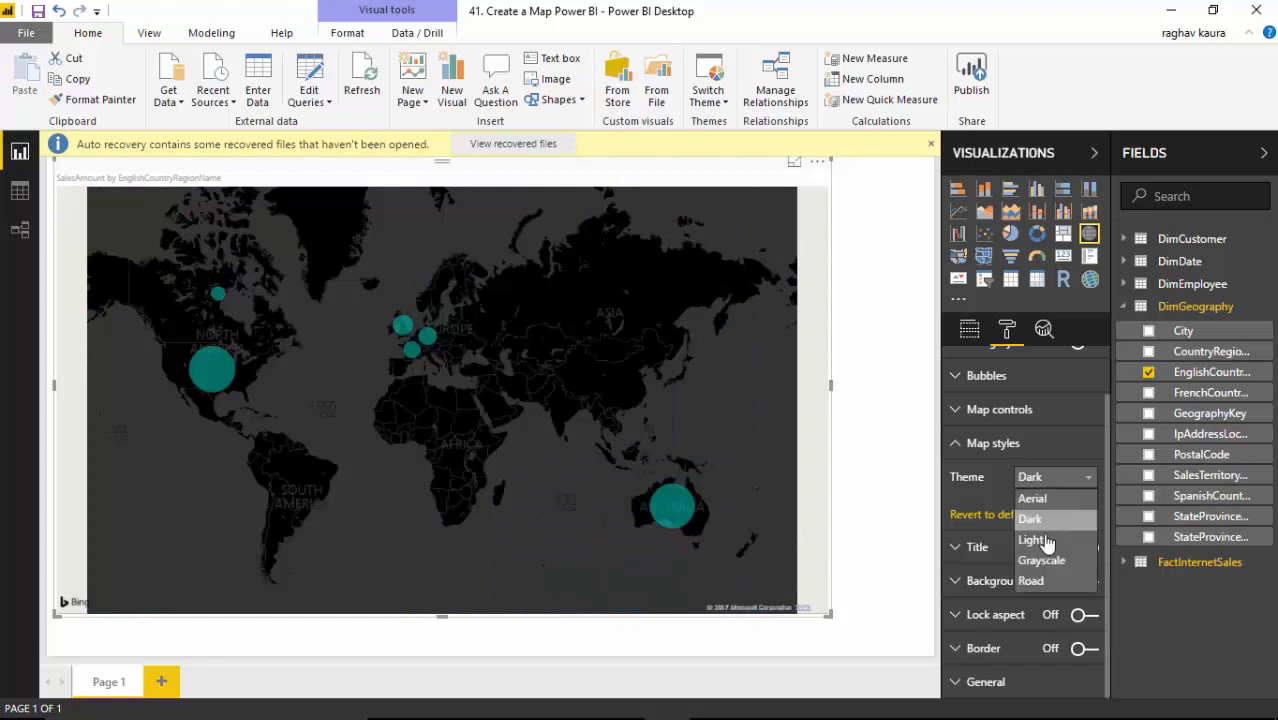
{"action": "left_click", "coordinate": [1032, 540]}
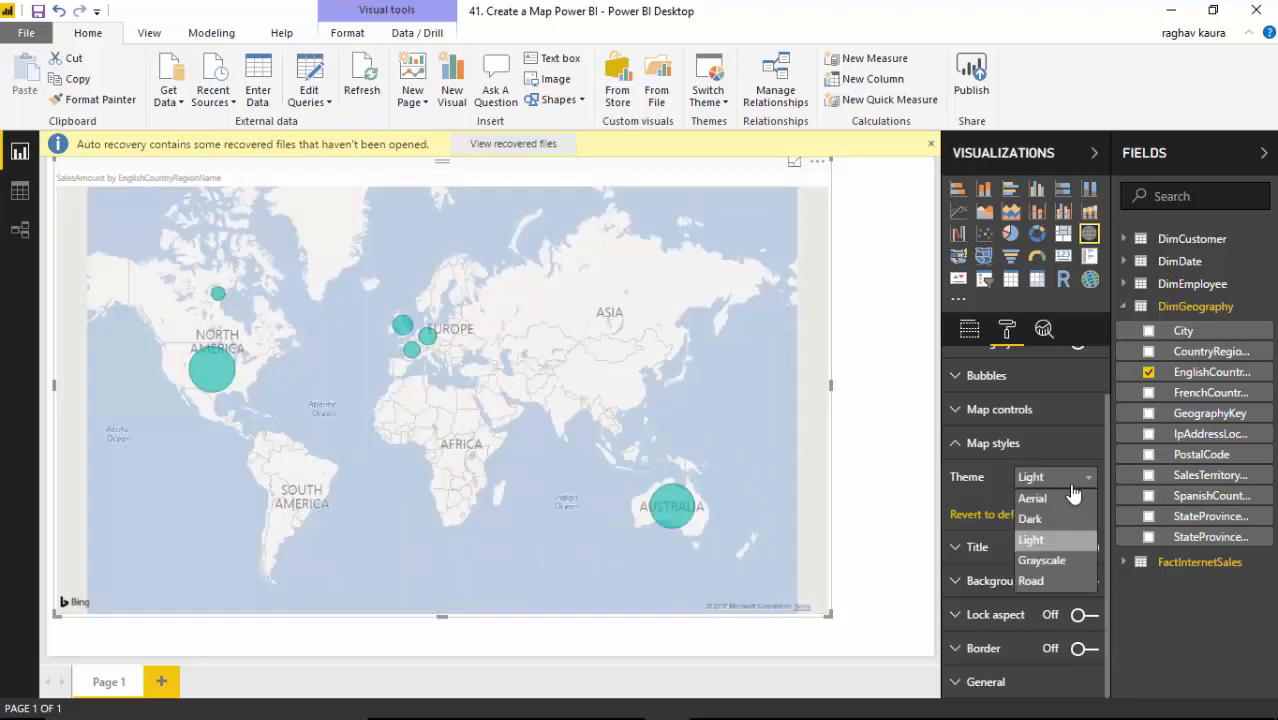
{"action": "left_click", "coordinate": [1040, 560]}
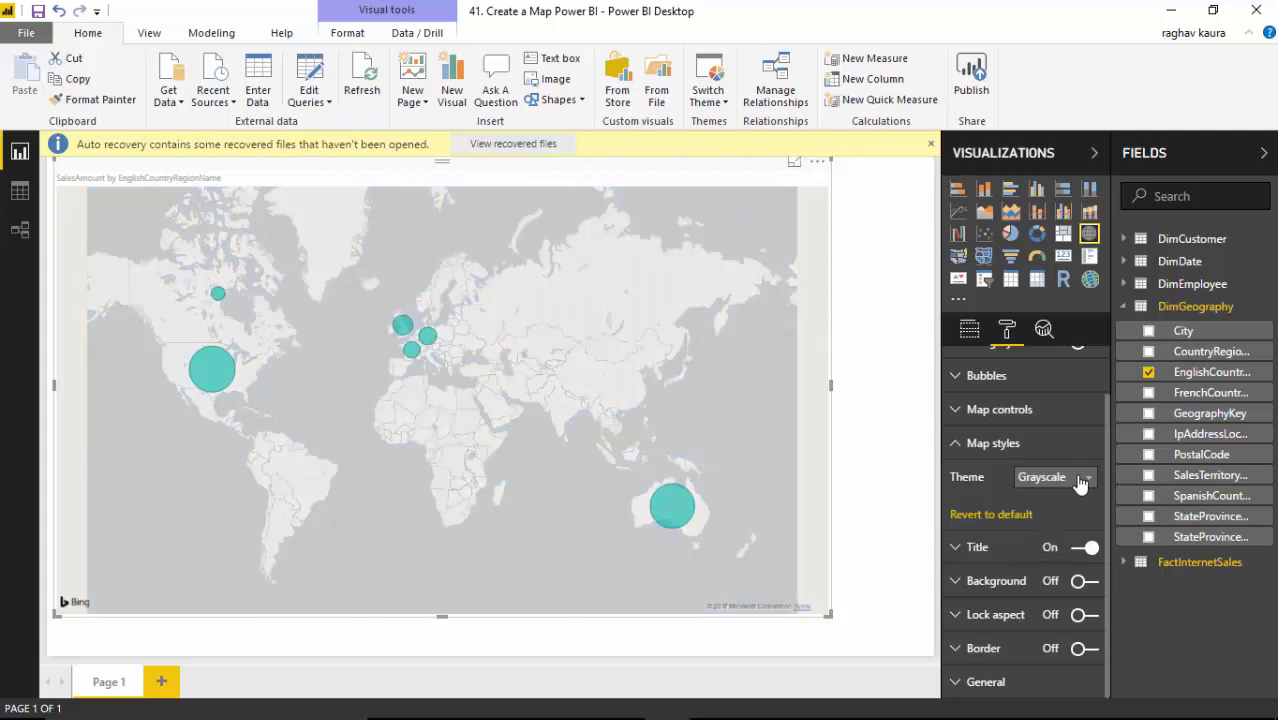
{"action": "left_click", "coordinate": [1056, 476]}
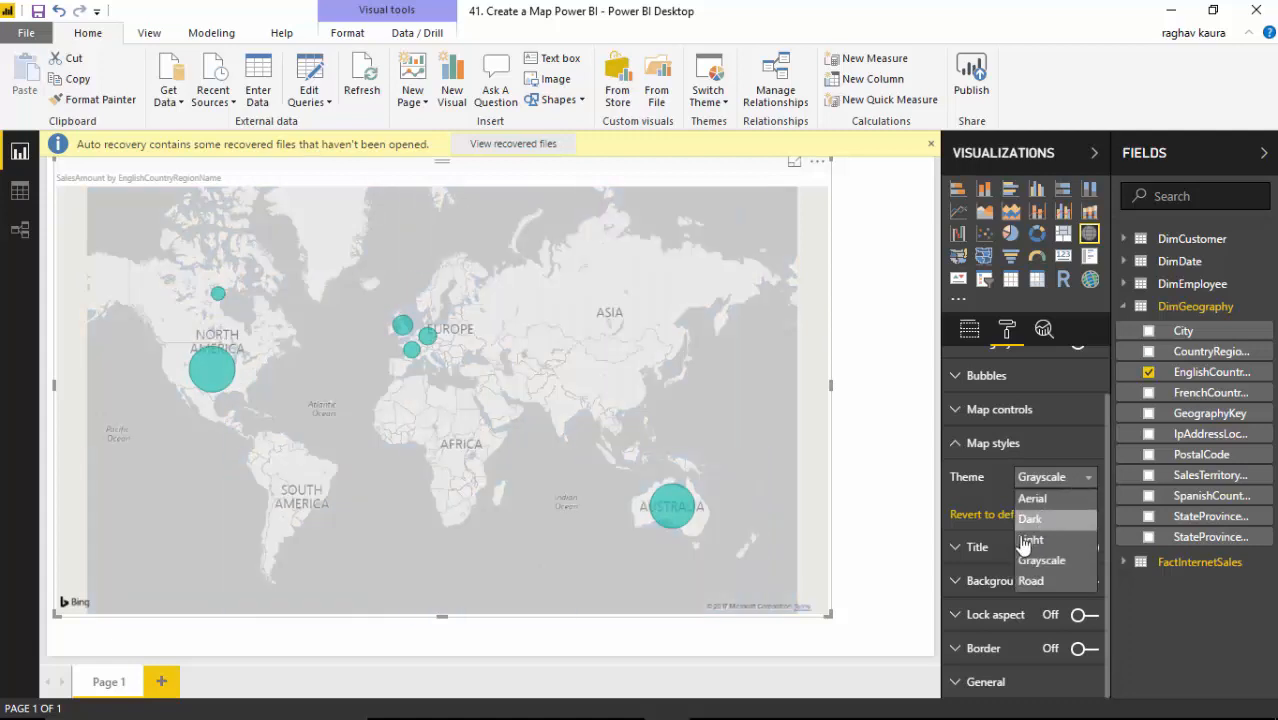
{"action": "left_click", "coordinate": [1030, 518]}
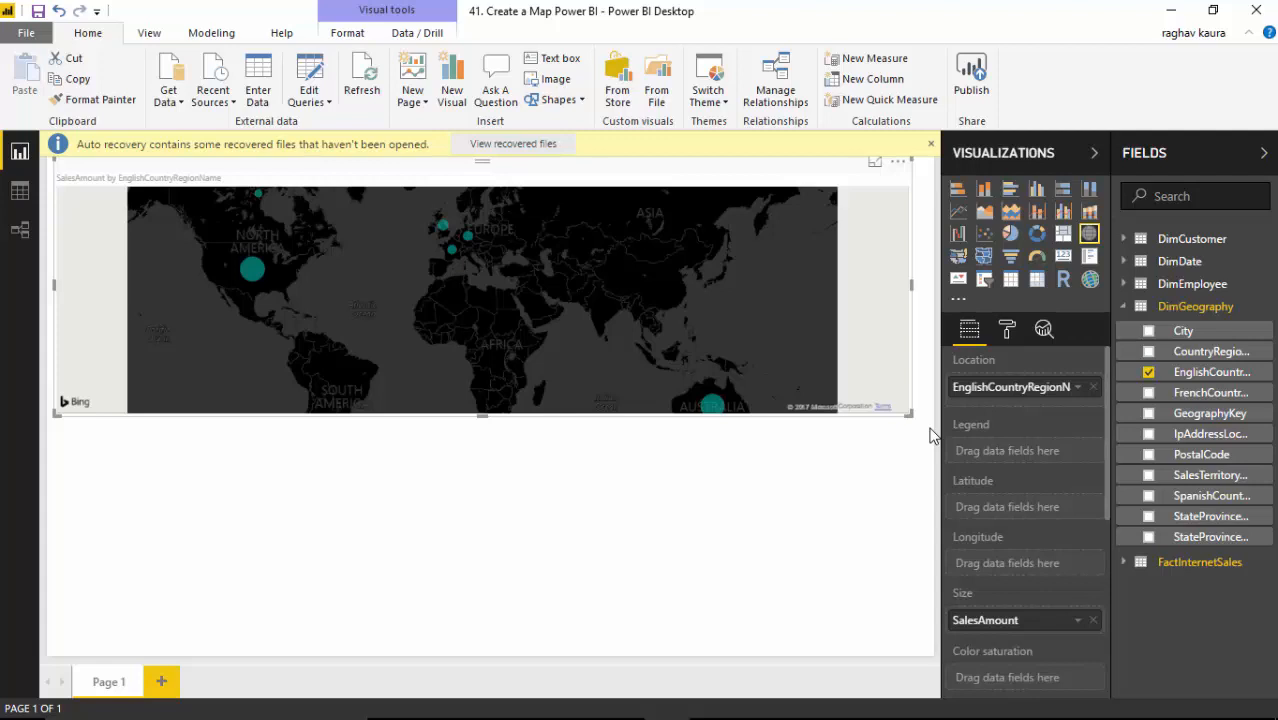
{"action": "mouse_move", "coordinate": [1104, 480]}
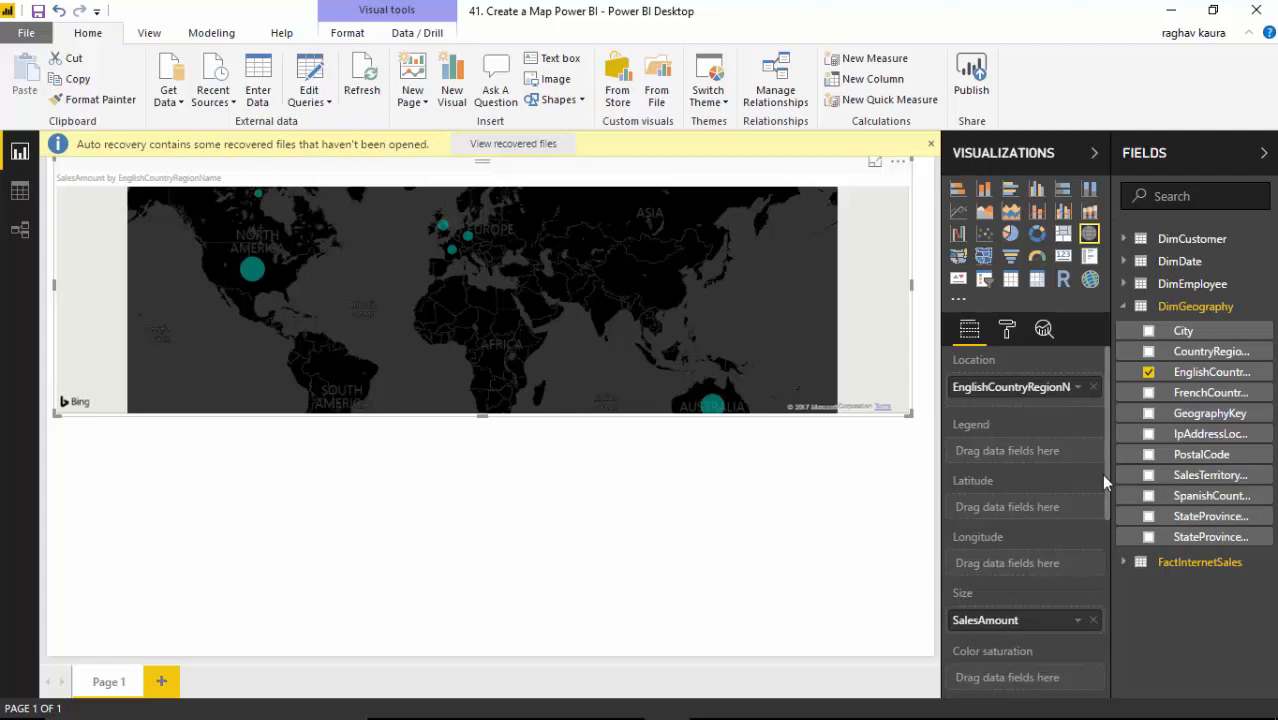
Add DimGeography PostalCode as the Legend field on the dark map strip
{"action": "left_click", "coordinate": [1148, 452]}
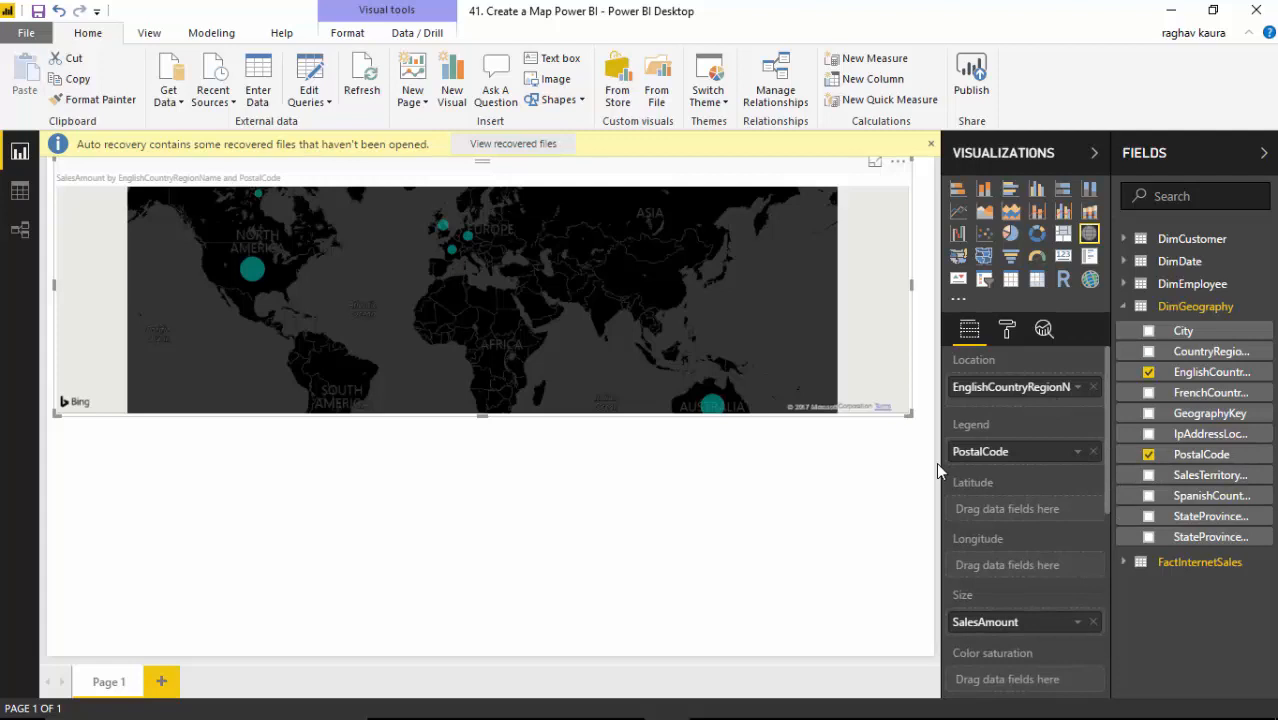